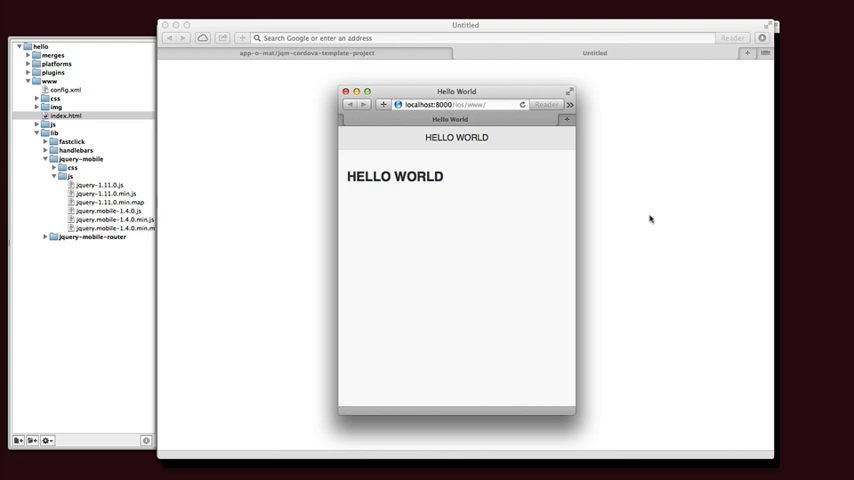
mouse_move(306, 207)
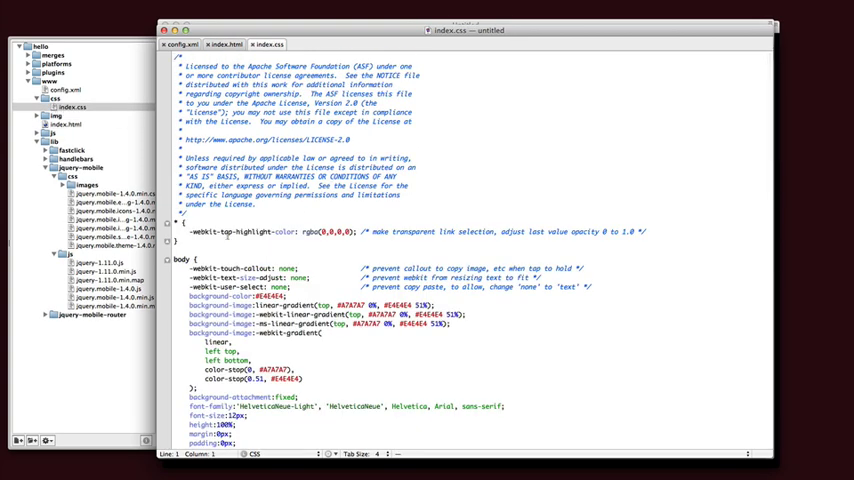
Add home and next page divs in index.html with an <a href="#next">Next</a> link.
left_click(213, 240)
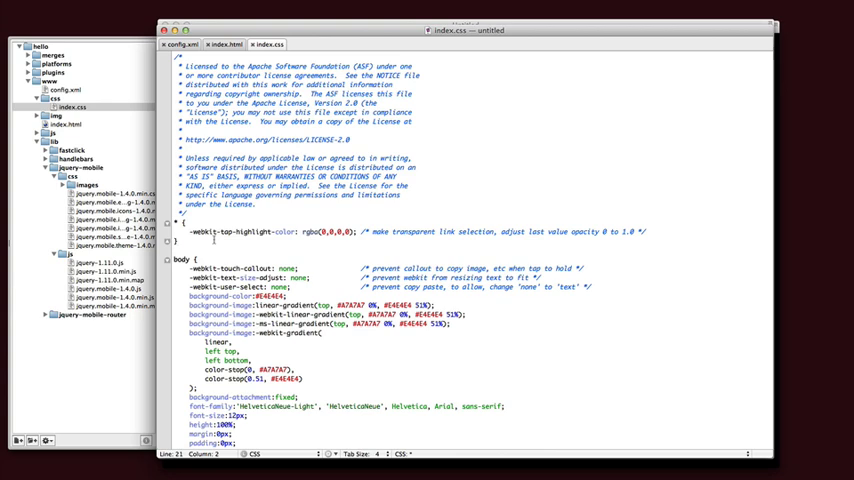
scroll("down", 3)
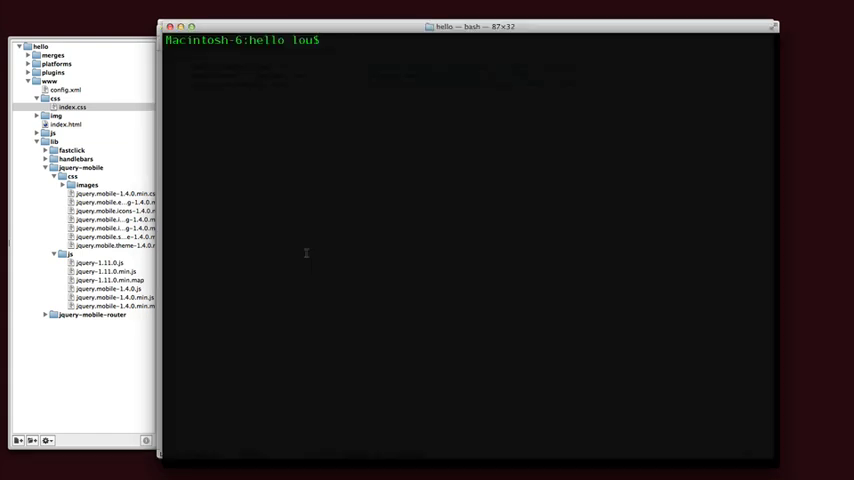
type("cordova.js\"></script>")
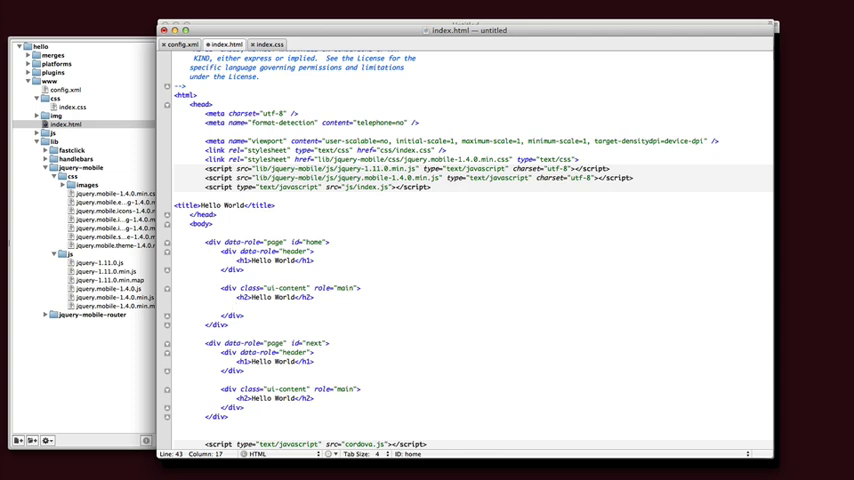
type("<a href=\"#next\">")
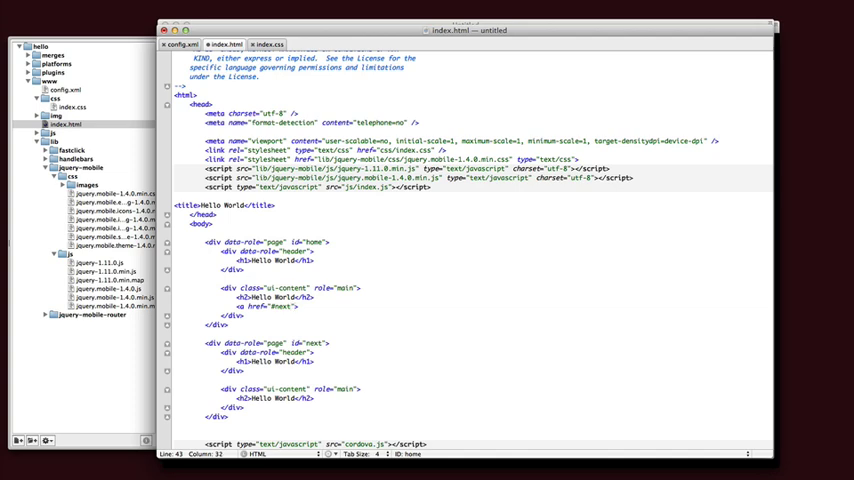
type("Next</a>")
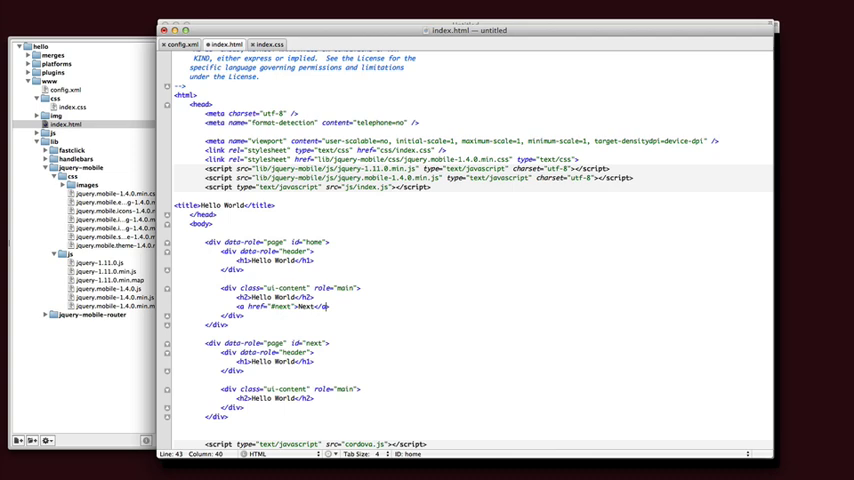
mouse_move(296, 375)
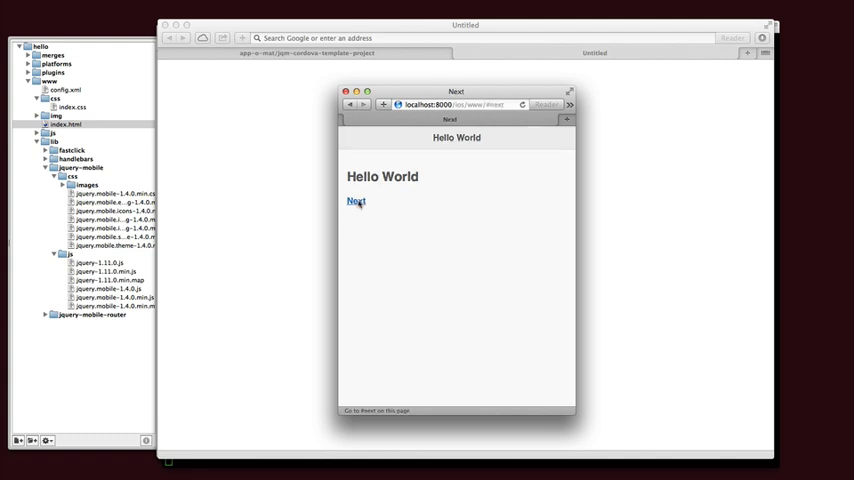
left_click(355, 201)
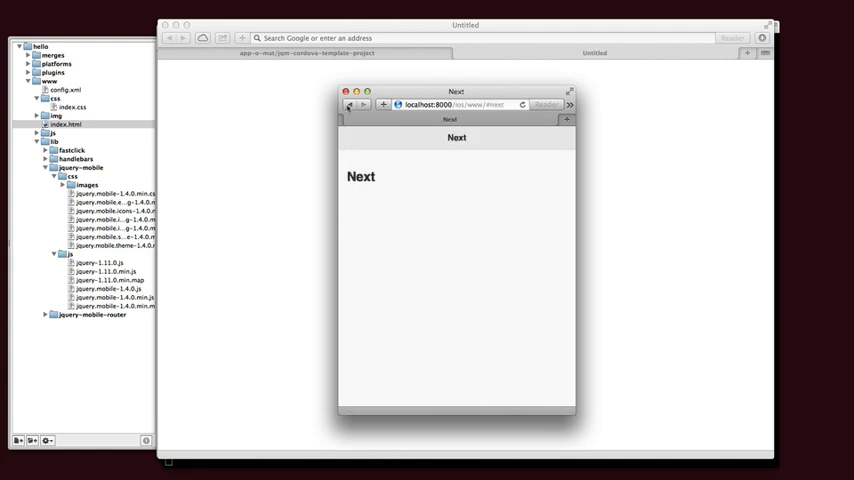
left_click(349, 105)
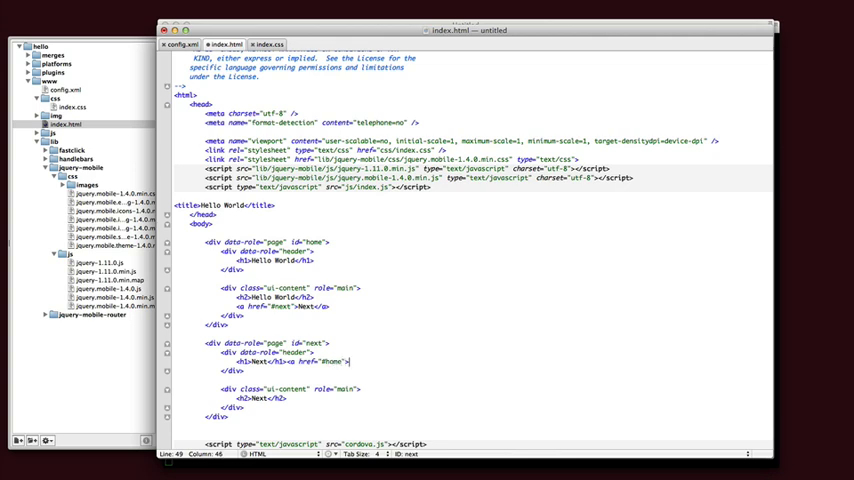
Title the second page Next and add a left-side Home header link to #home.
type("Home")
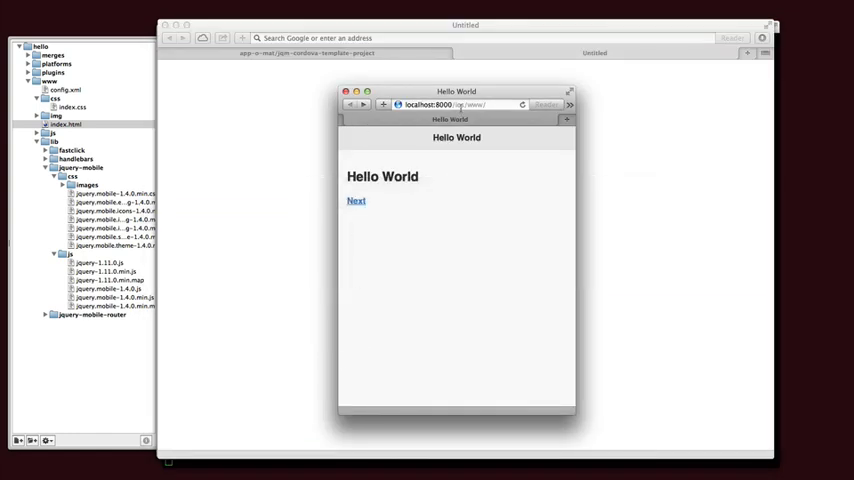
left_click(455, 104)
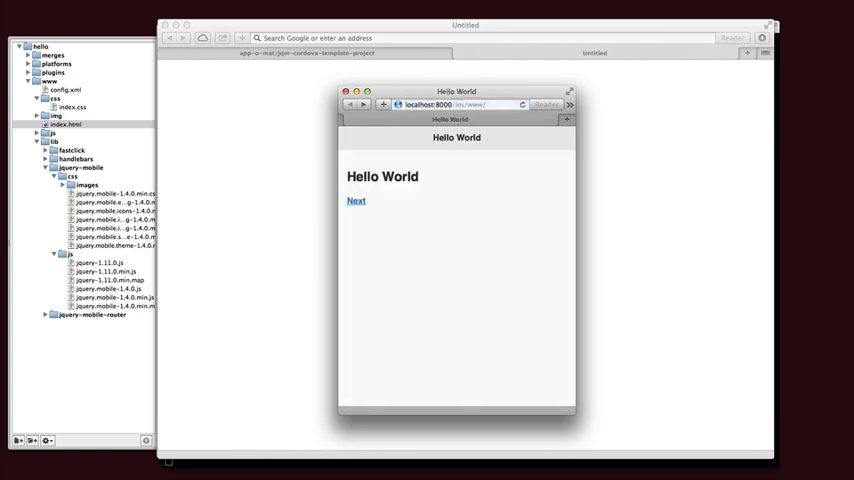
left_click(356, 201)
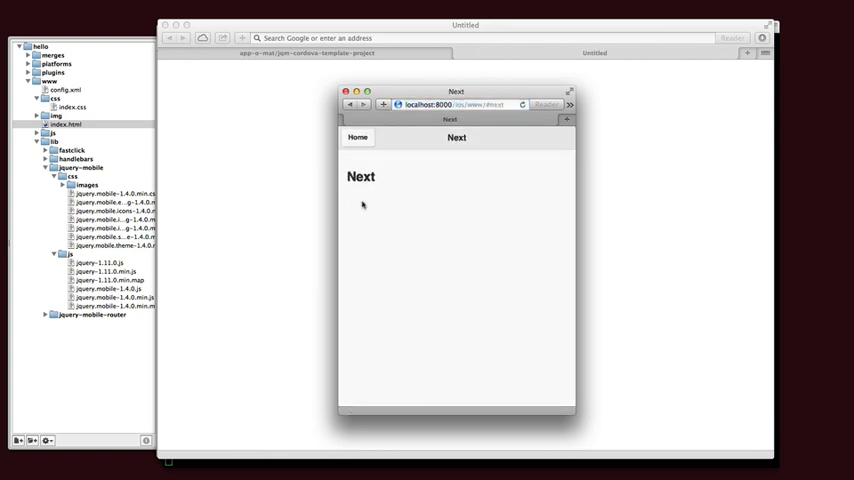
left_click(357, 137)
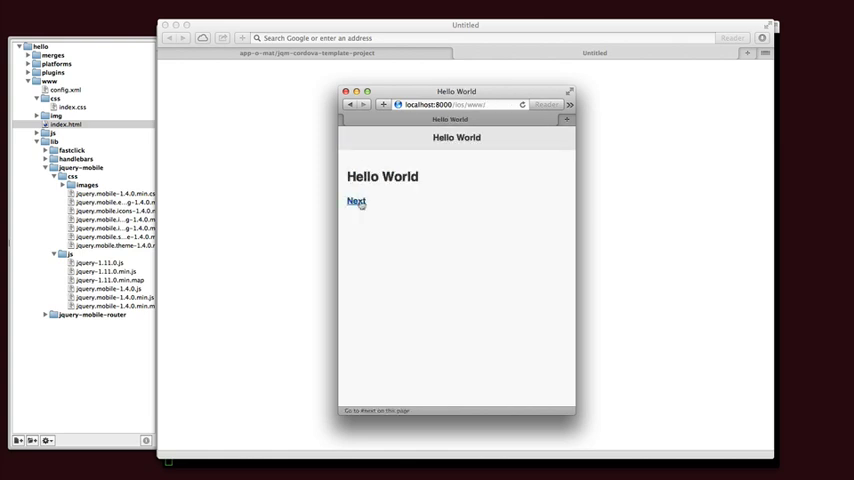
left_click(356, 201)
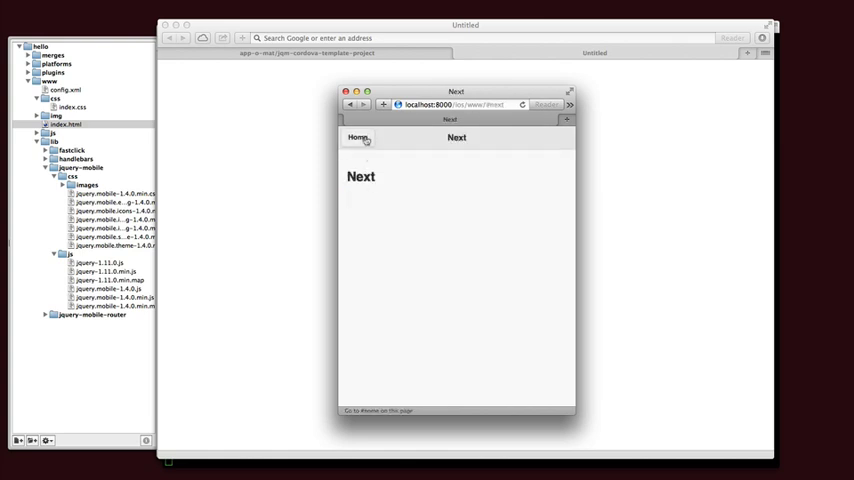
left_click(357, 137)
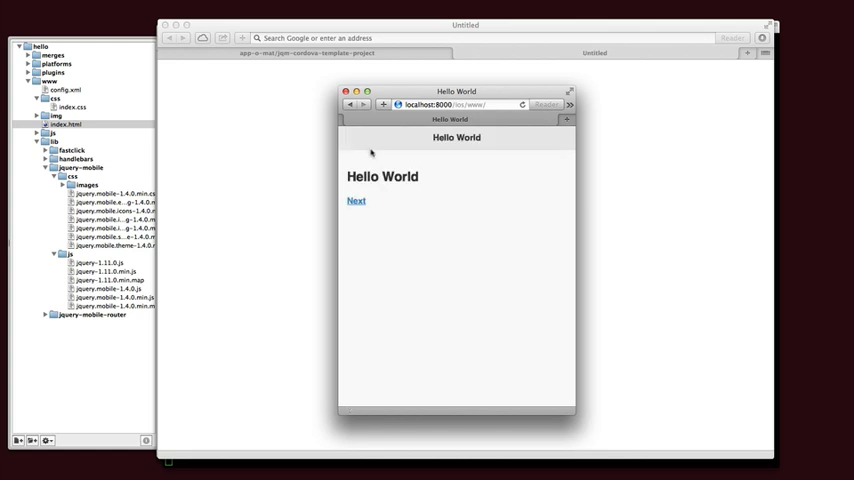
mouse_move(573, 210)
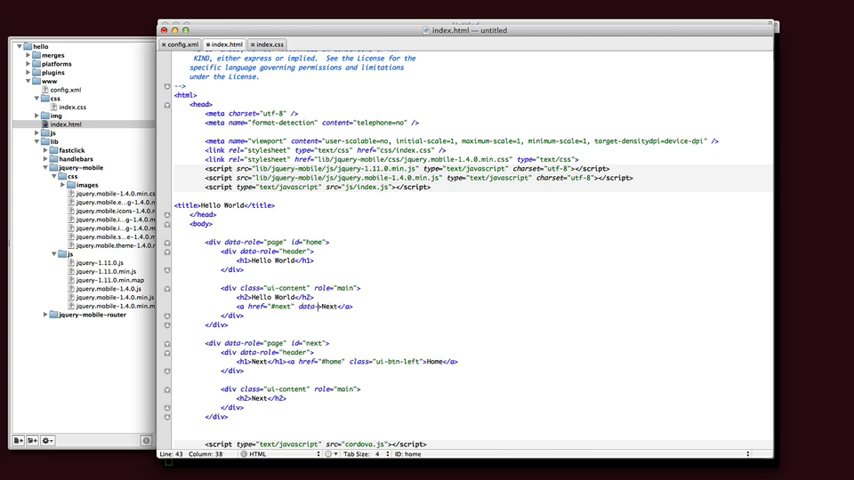
Add data-transition="slide" to the Next link and slide with reverse direction to Home.
type("data-transition=\"slide\" data-direction=\"rever")
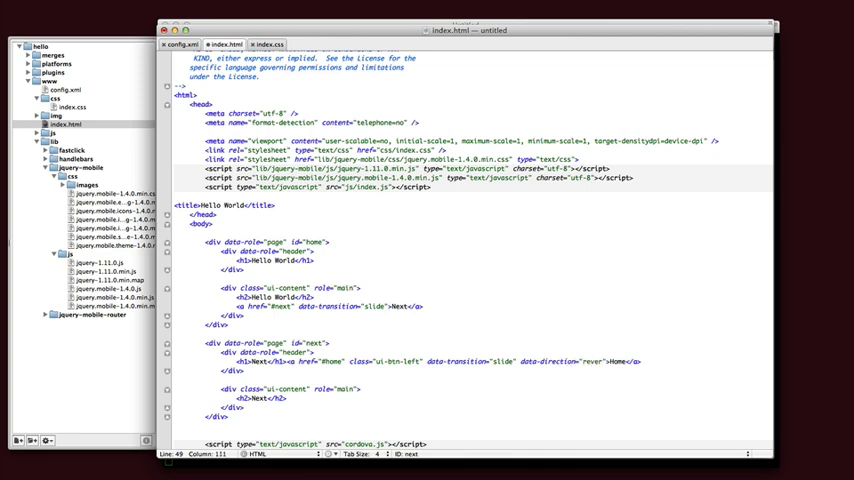
type("se")
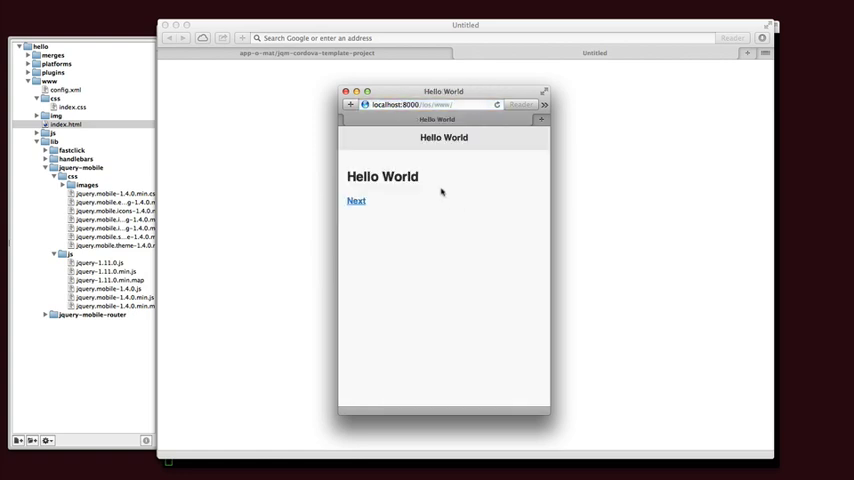
Test the slide transitions in Safari: go to Next, back Home, then Next again.
left_click(356, 201)
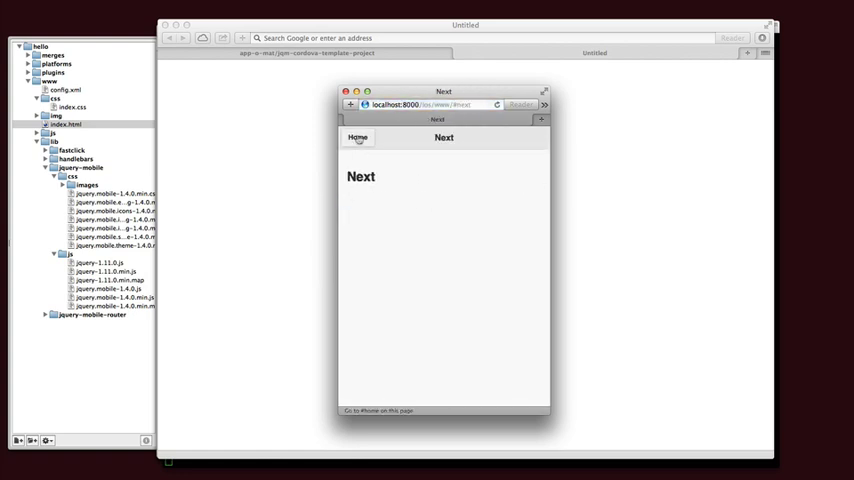
left_click(357, 138)
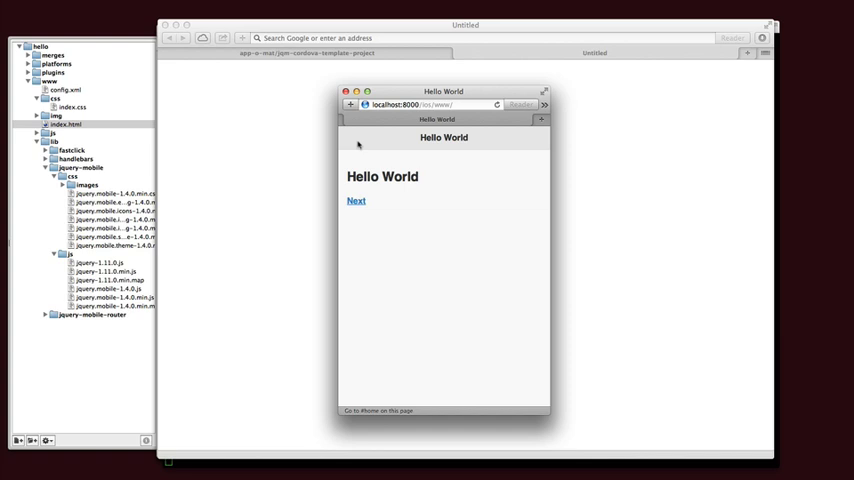
left_click(356, 201)
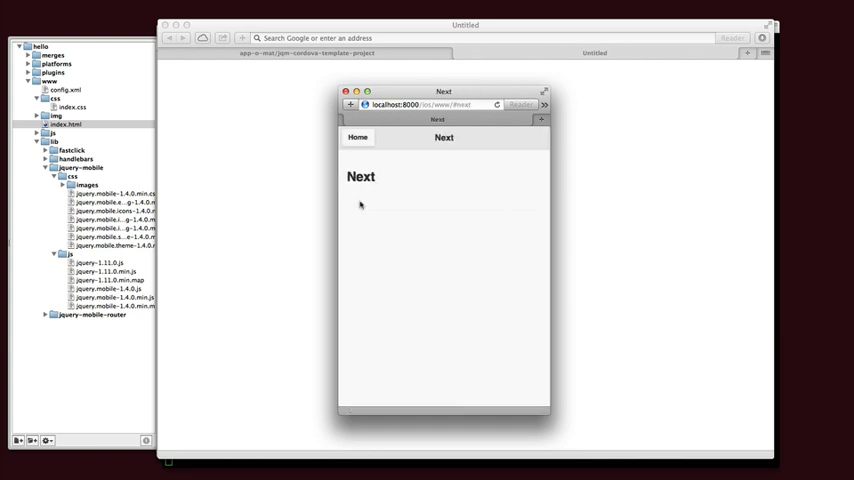